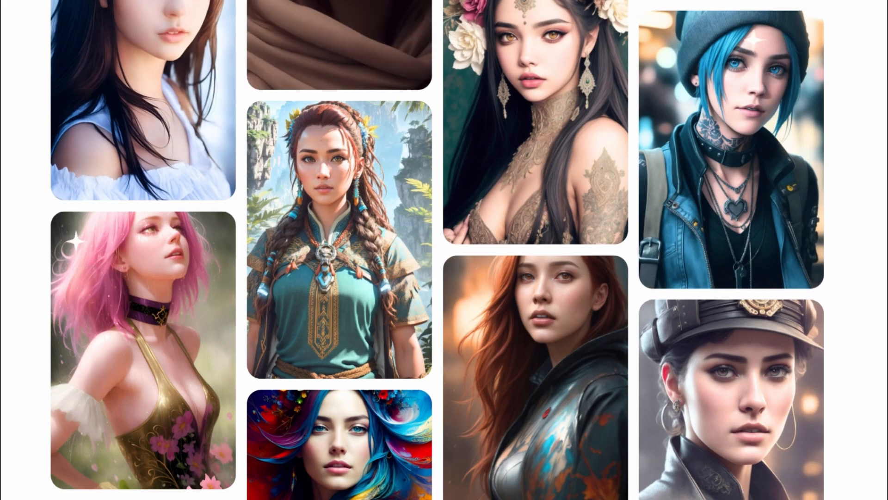
pyautogui.scroll(-3)
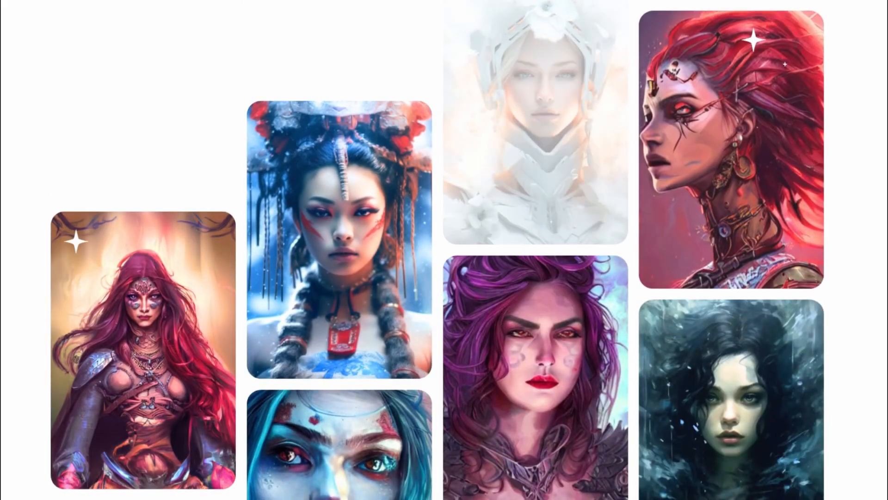
pyautogui.scroll(3)
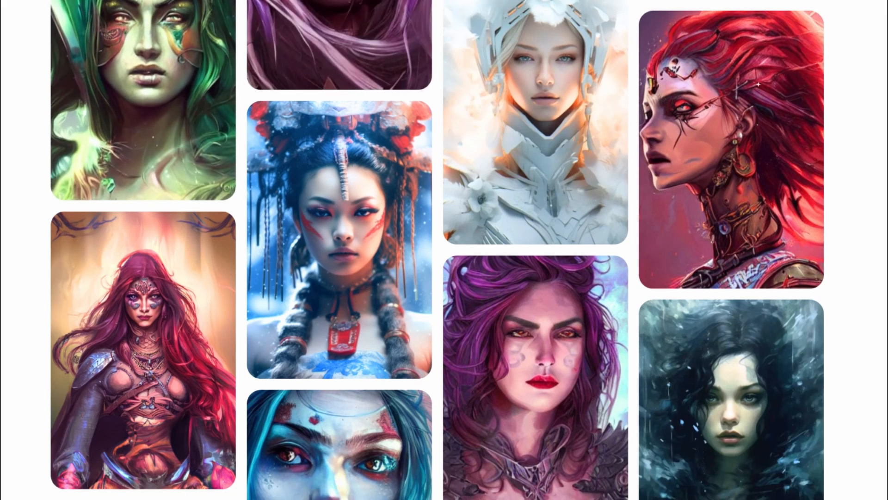